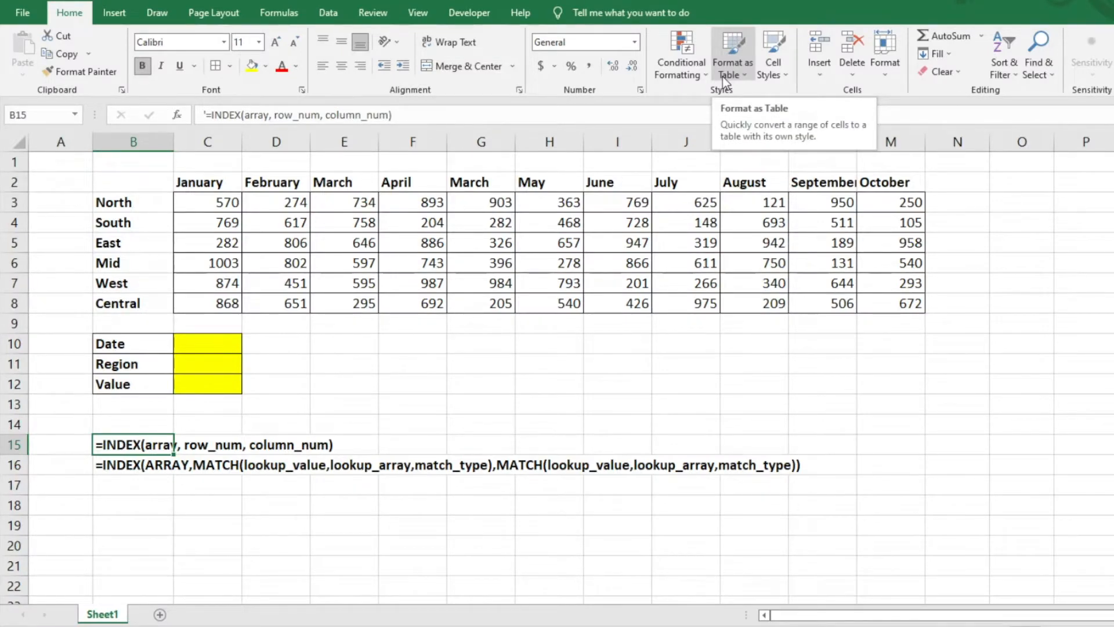
{"action": "mouse_move", "coordinate": [549, 442]}
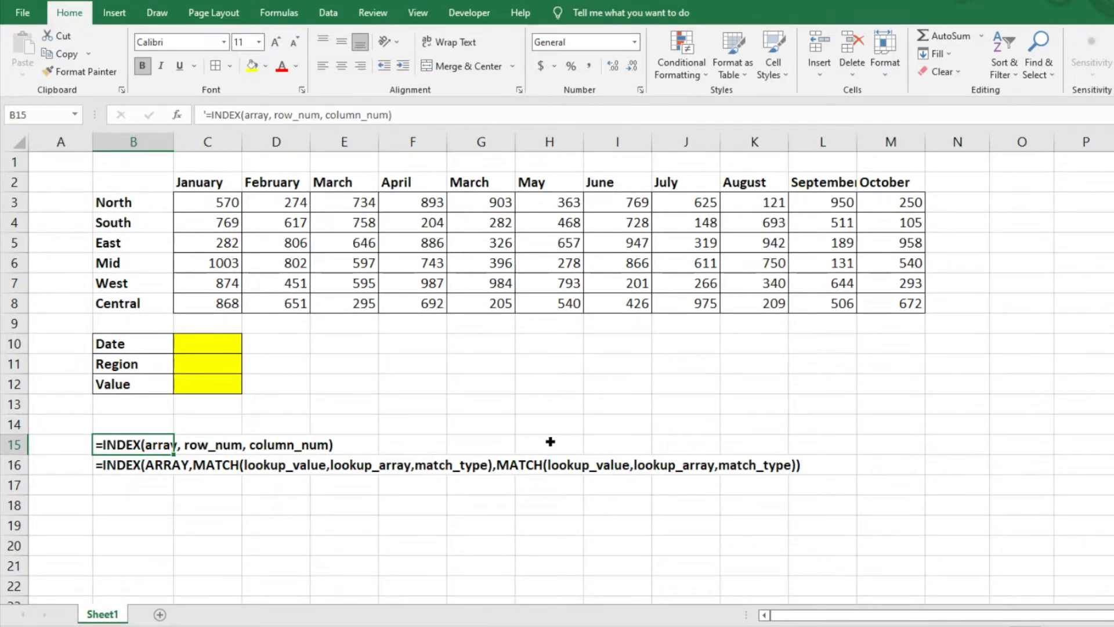
{"action": "mouse_move", "coordinate": [198, 418]}
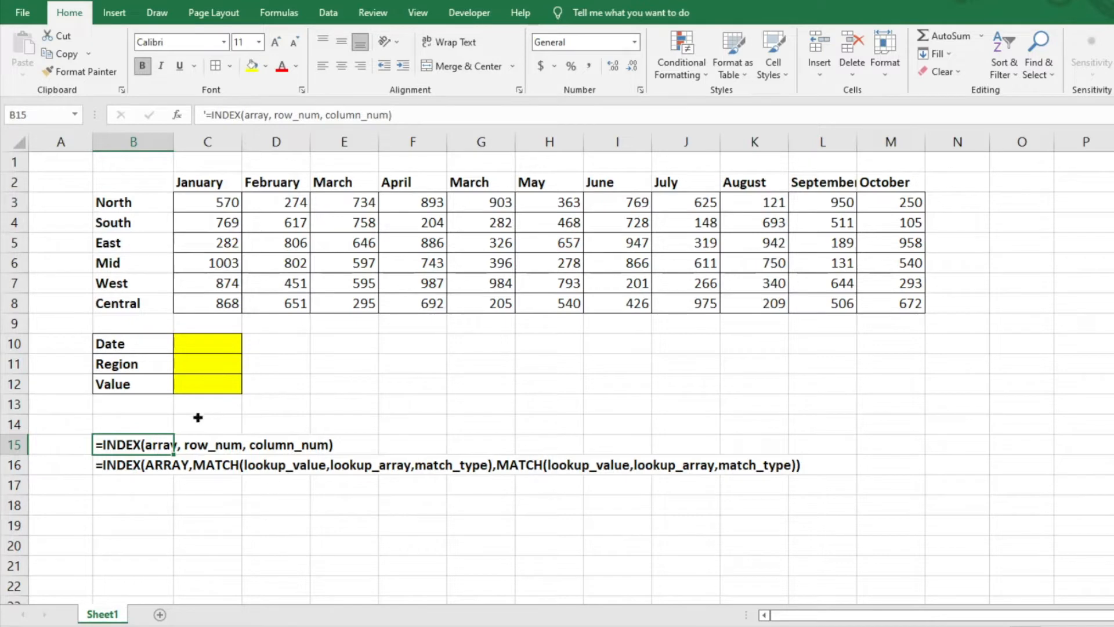
Step: Enter =INDEX(C3:M8,2,2) in C12 and confirm it matches South's February figure, 617
{"action": "left_click", "coordinate": [207, 424]}
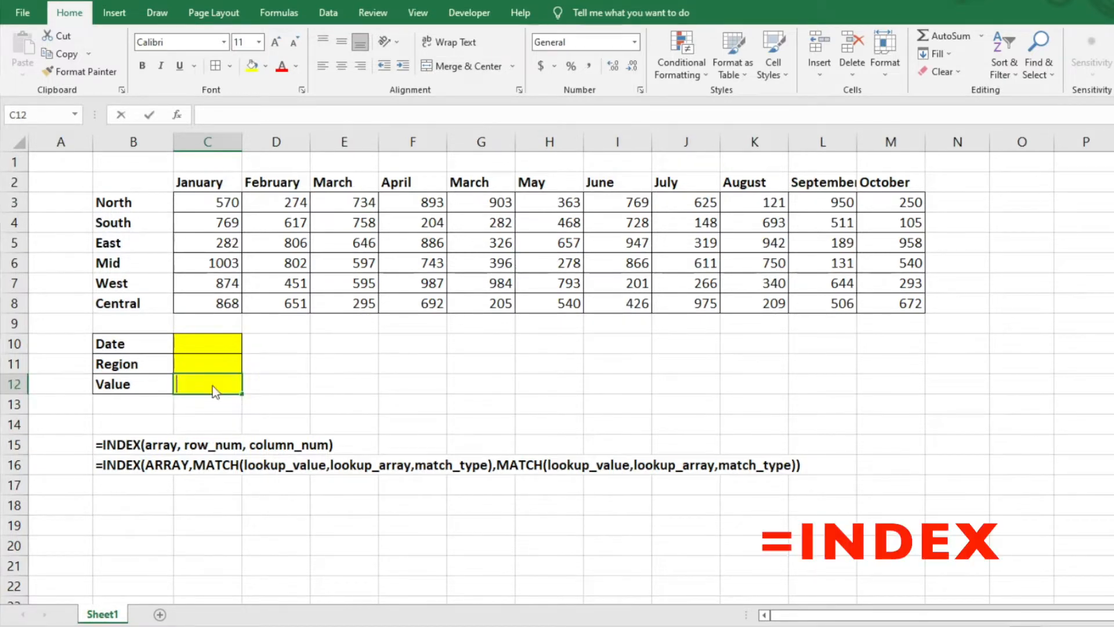
{"action": "left_click", "coordinate": [207, 203]}
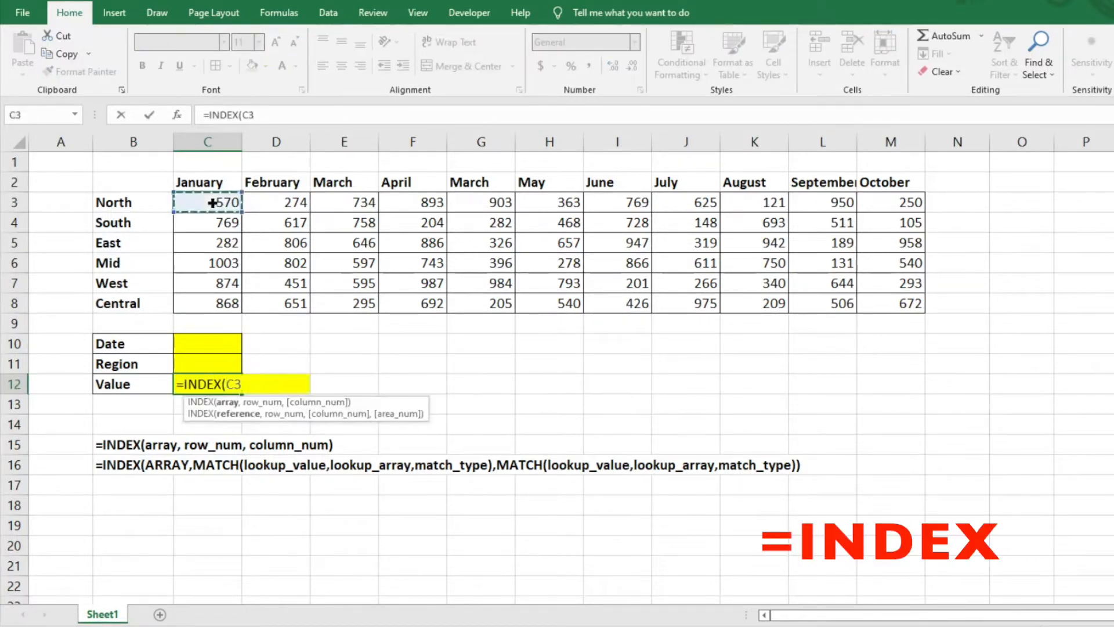
{"action": "left_click_drag", "start_coordinate": [207, 202], "coordinate": [889, 304]}
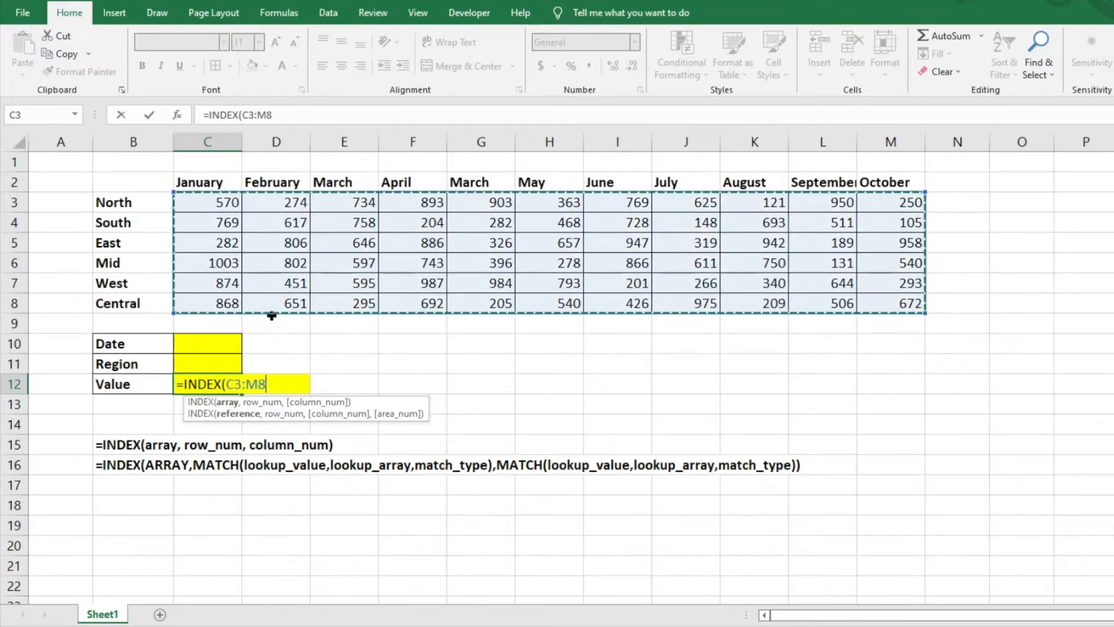
{"action": "type", "text": ","}
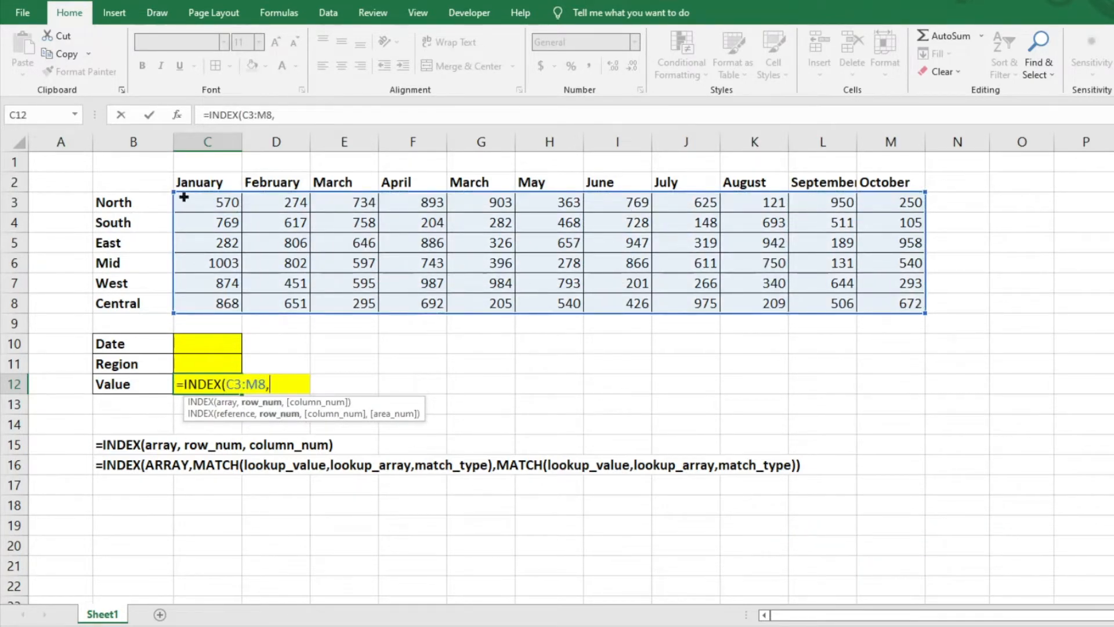
{"action": "mouse_move", "coordinate": [120, 202]}
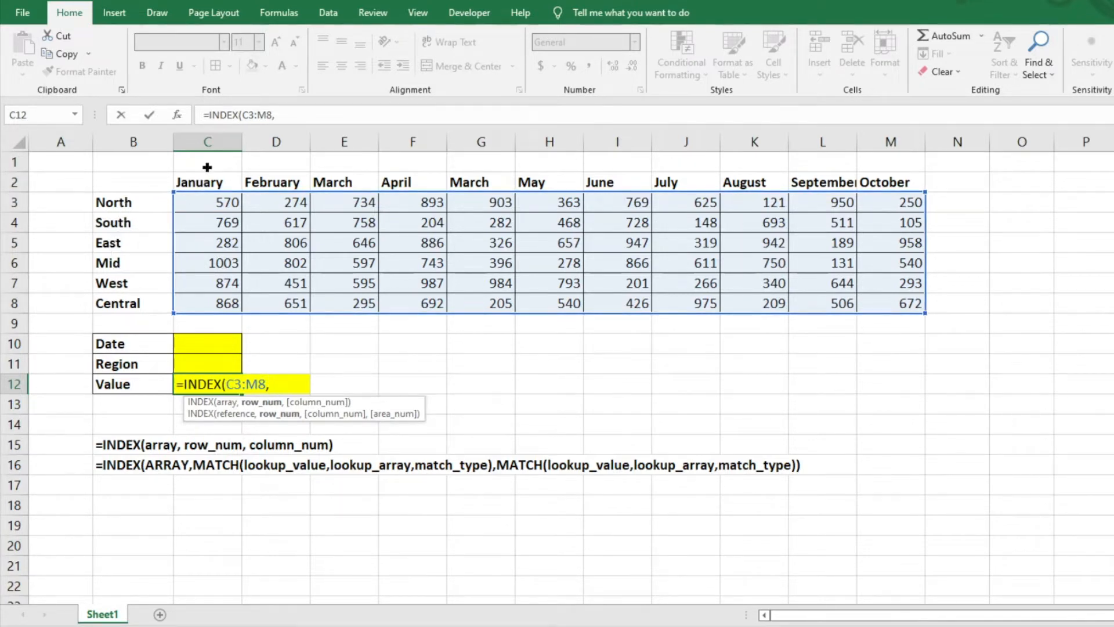
{"action": "mouse_move", "coordinate": [153, 364]}
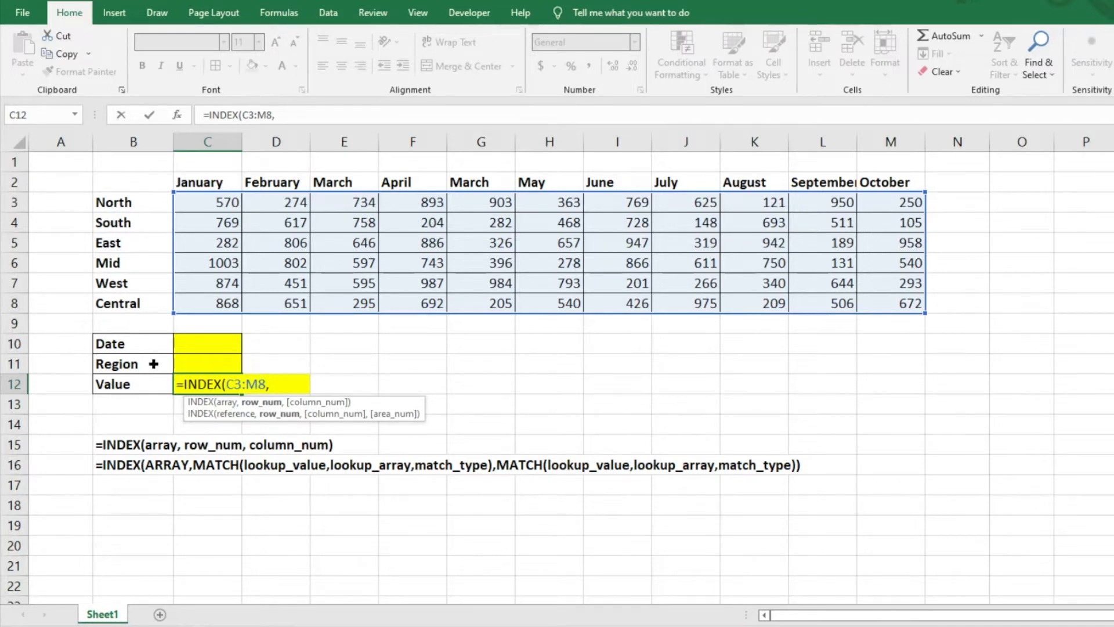
{"action": "type", "text": "2"}
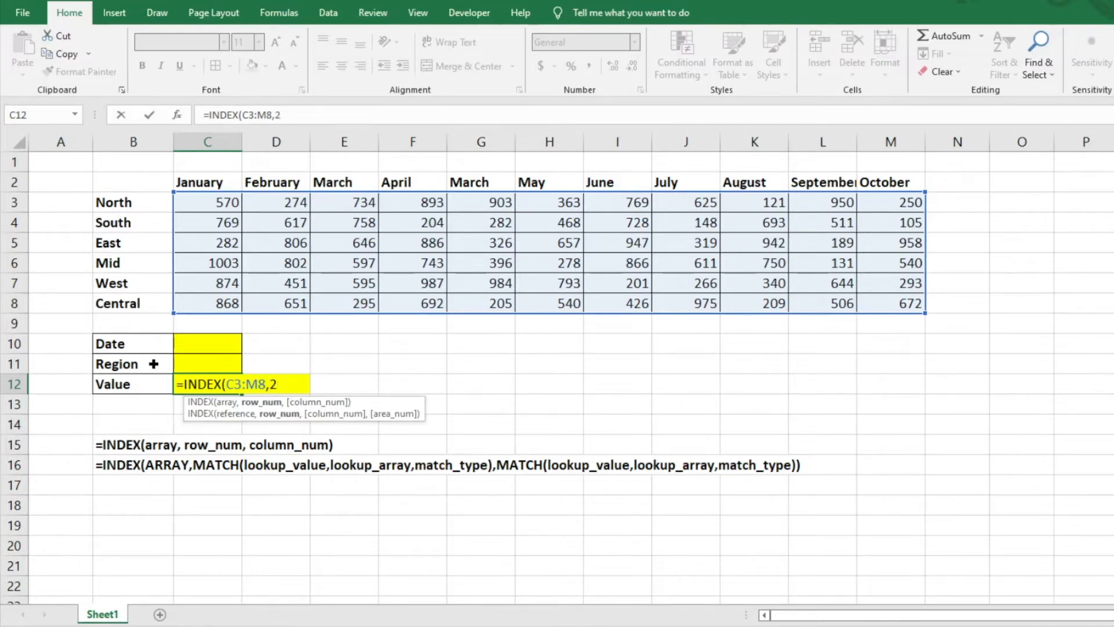
{"action": "type", "text": ","}
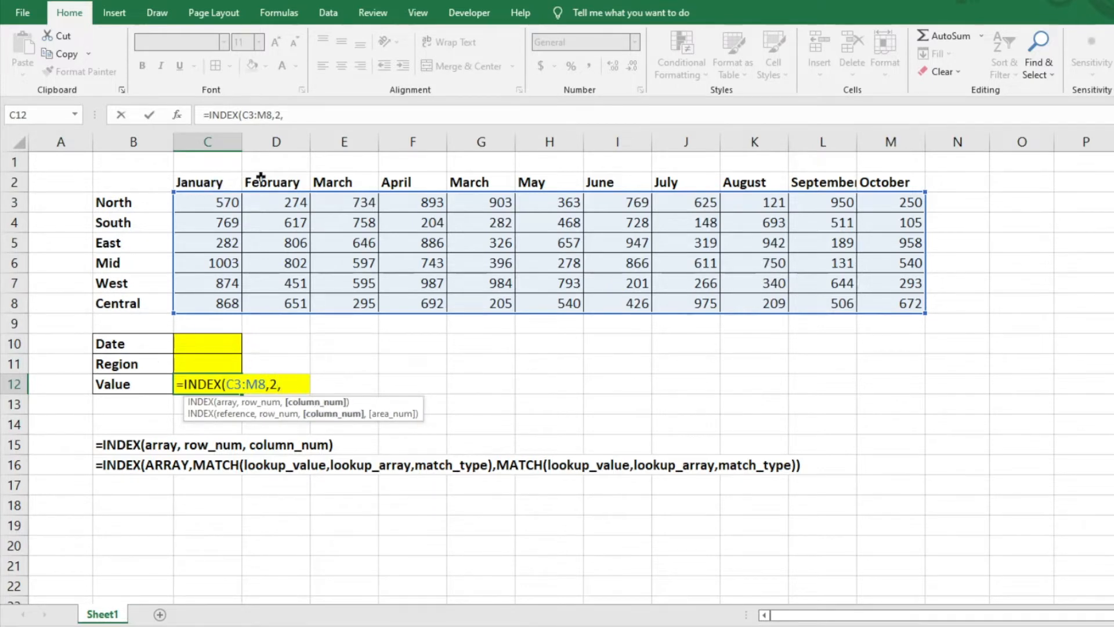
{"action": "type", "text": "2"}
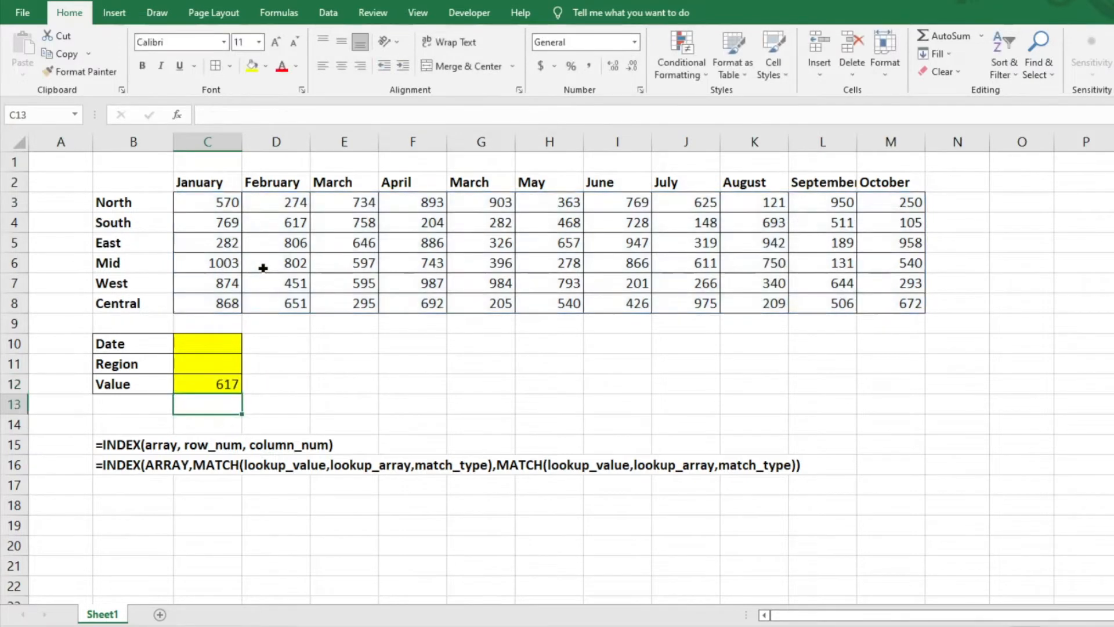
{"action": "left_click", "coordinate": [276, 222]}
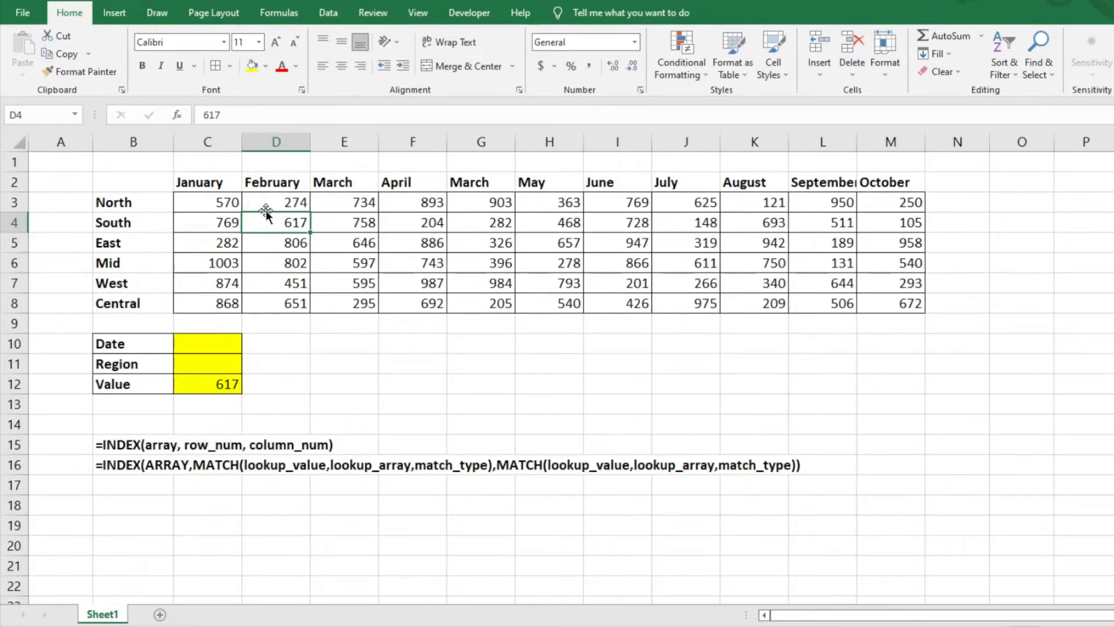
{"action": "left_click", "coordinate": [206, 383]}
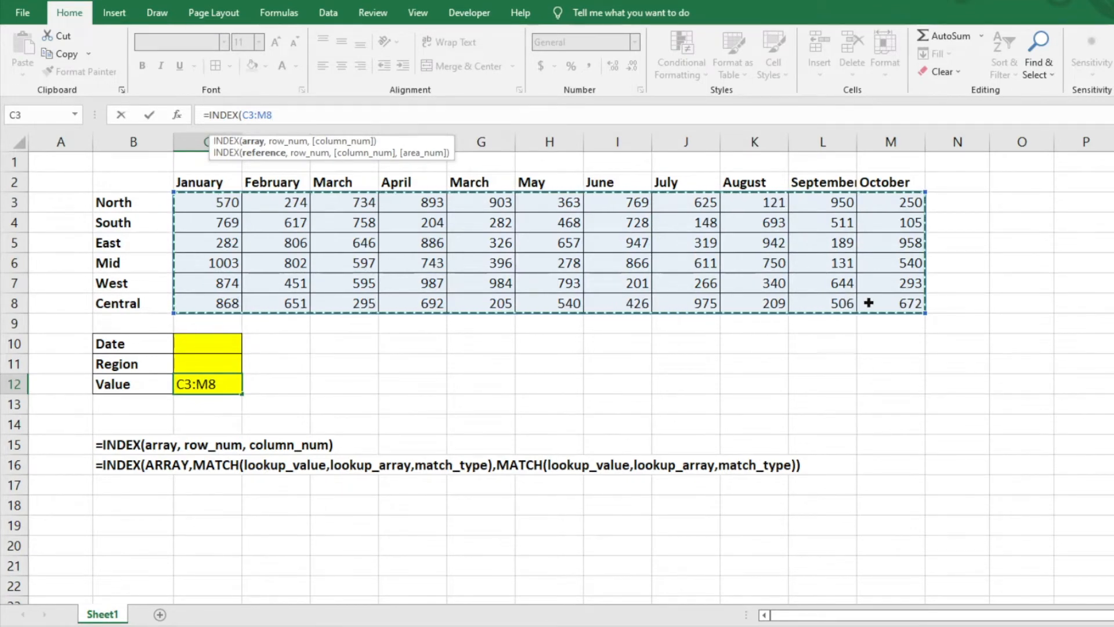
Step: Insert MATCH(C11,B3:B8,0) as the INDEX row argument, followed by a comma
{"action": "type", "text": ","}
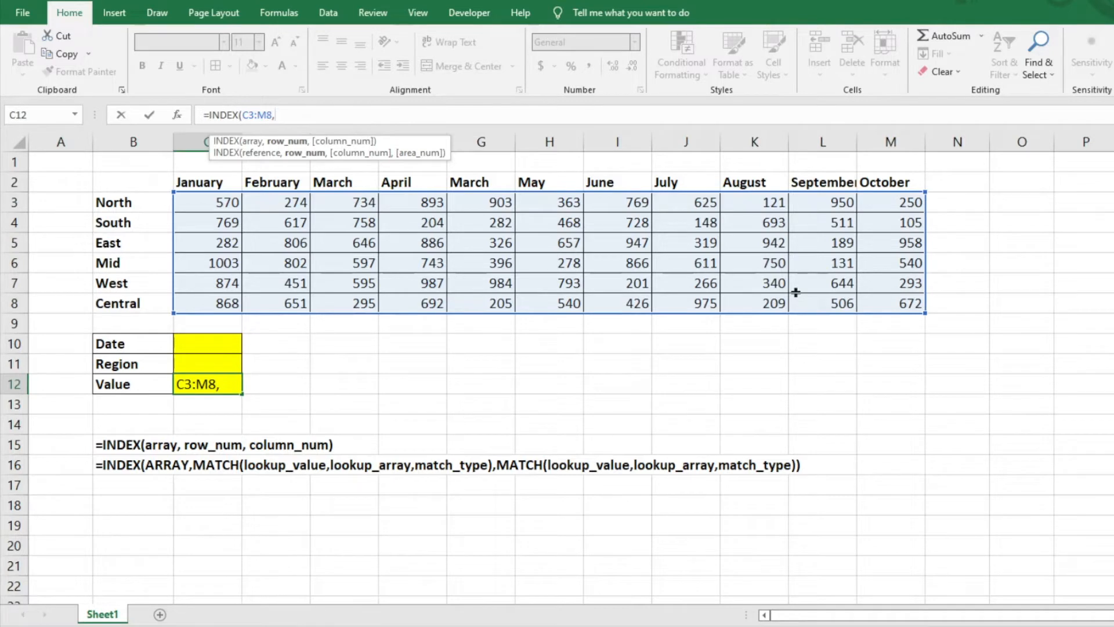
{"action": "type", "text": "mat"}
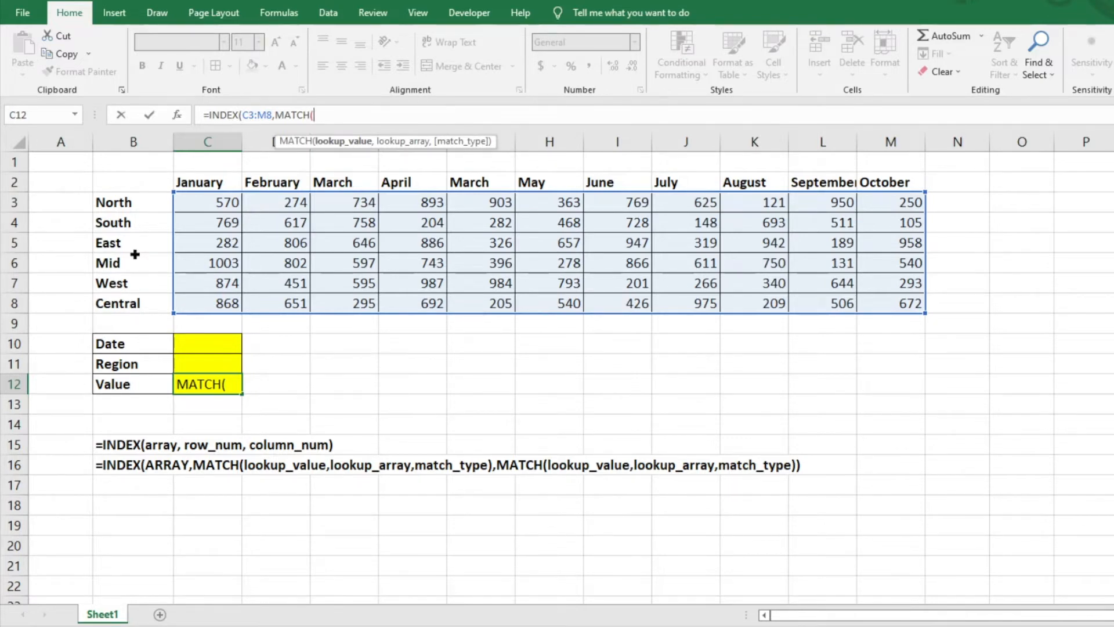
{"action": "mouse_move", "coordinate": [169, 358]}
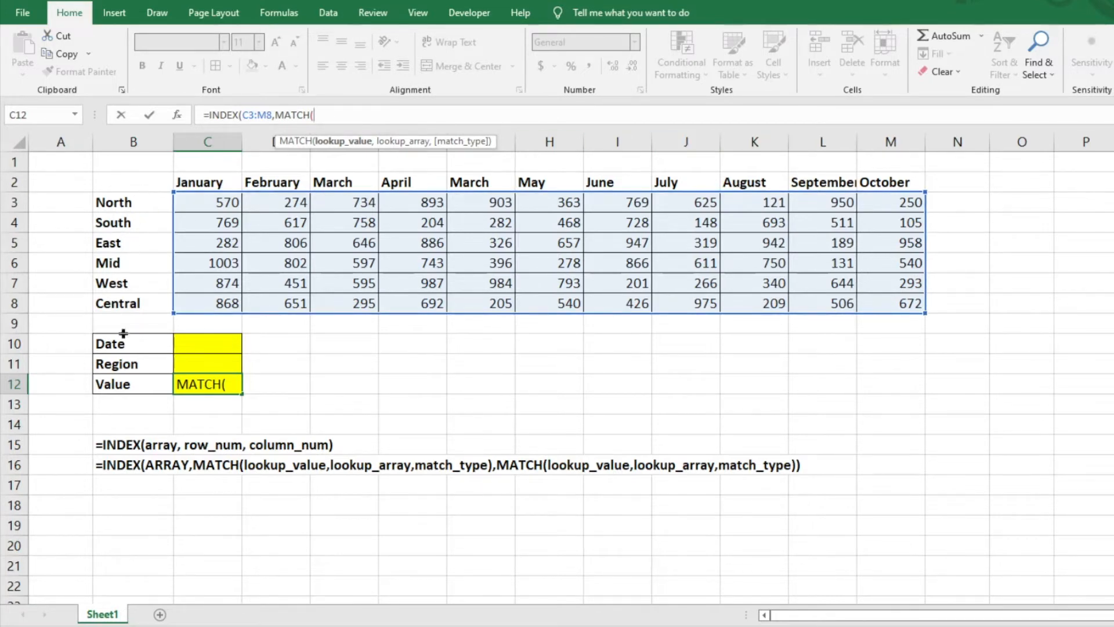
{"action": "mouse_move", "coordinate": [164, 362]}
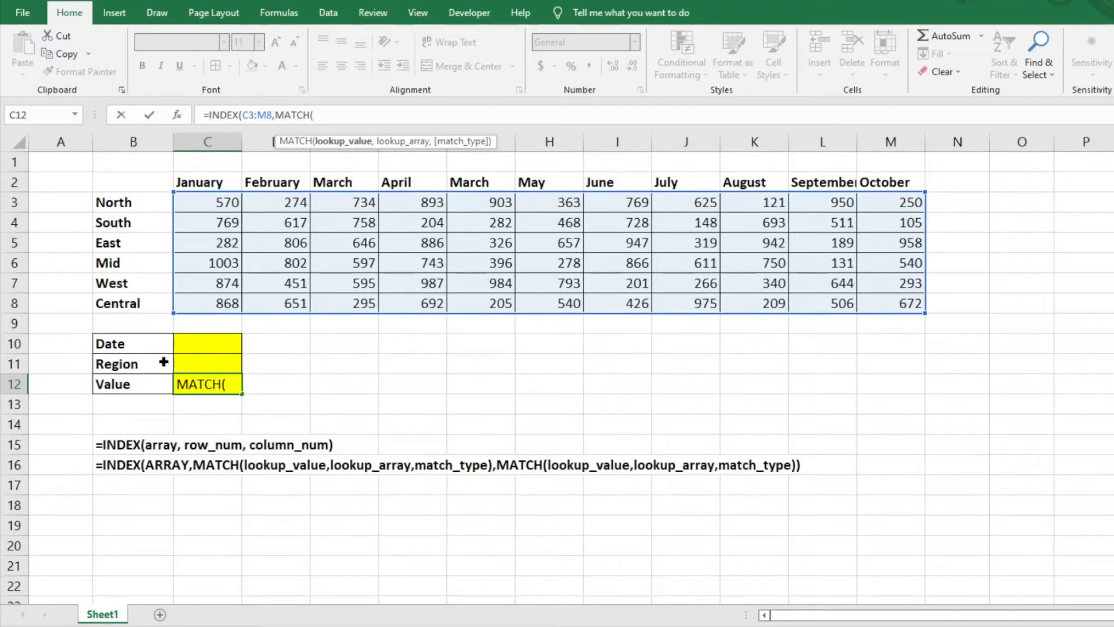
{"action": "left_click", "coordinate": [206, 364]}
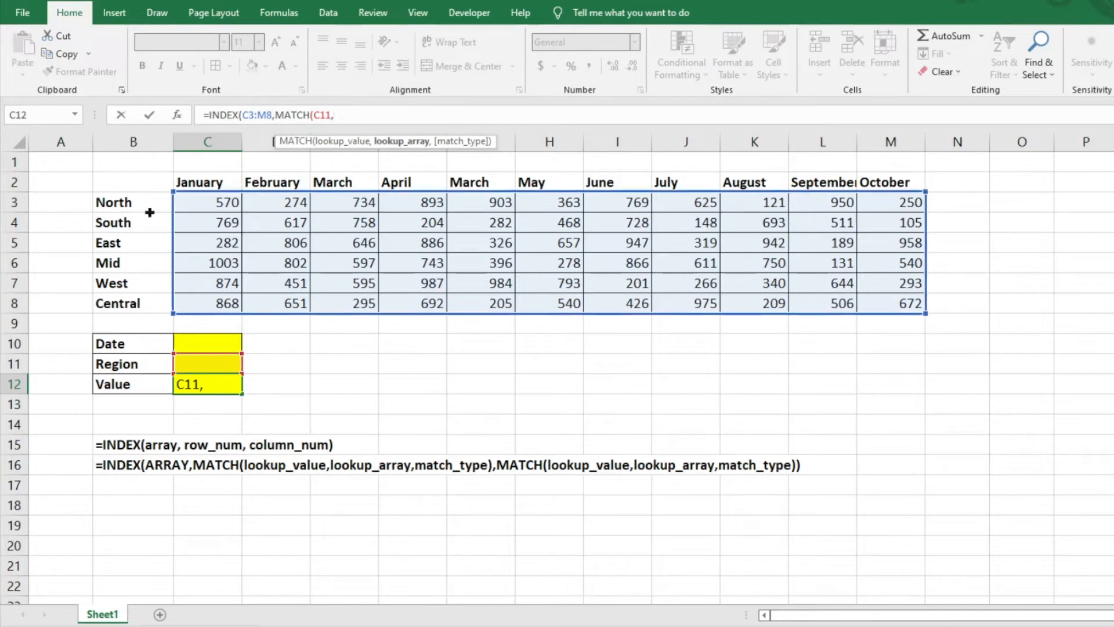
{"action": "left_click_drag", "start_coordinate": [133, 201], "coordinate": [133, 303]}
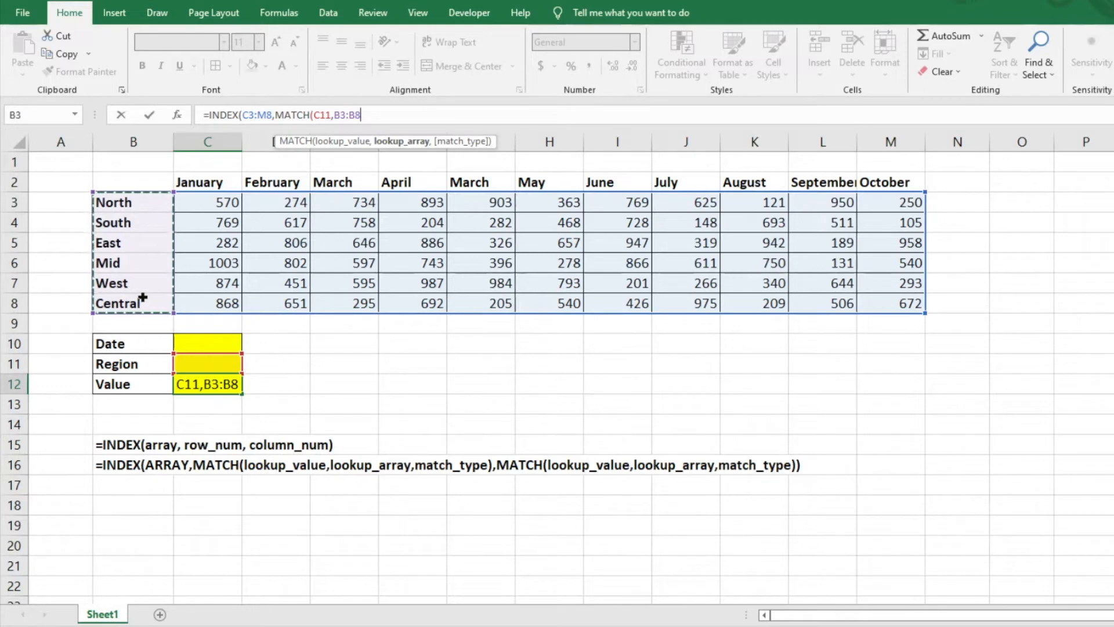
{"action": "type", "text": ","}
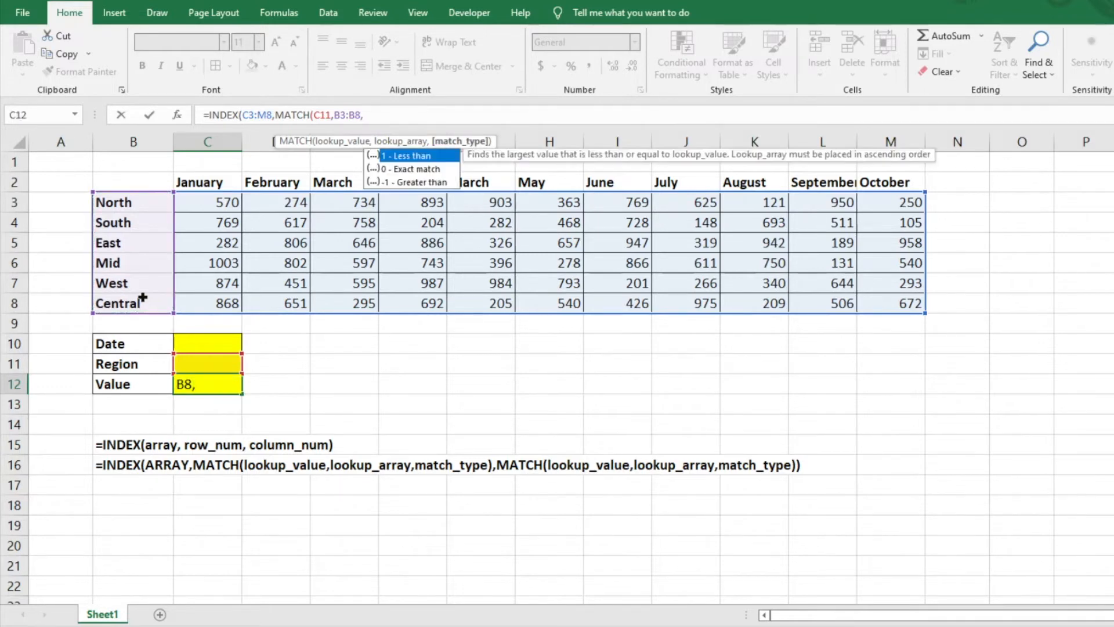
{"action": "type", "text": "0)"}
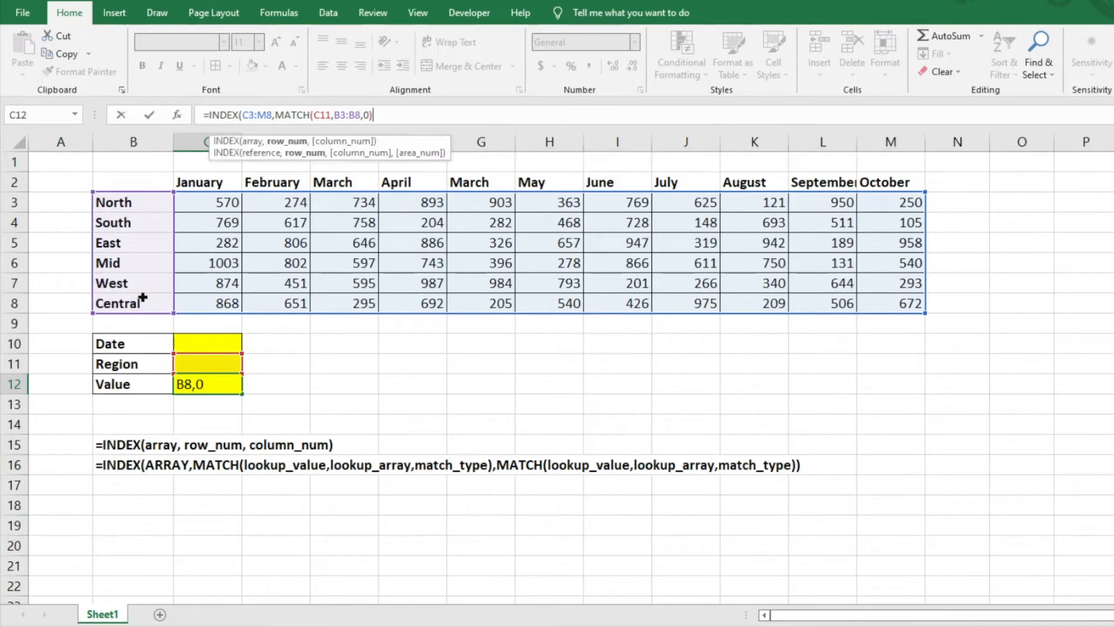
{"action": "type", "text": ",MATCH("}
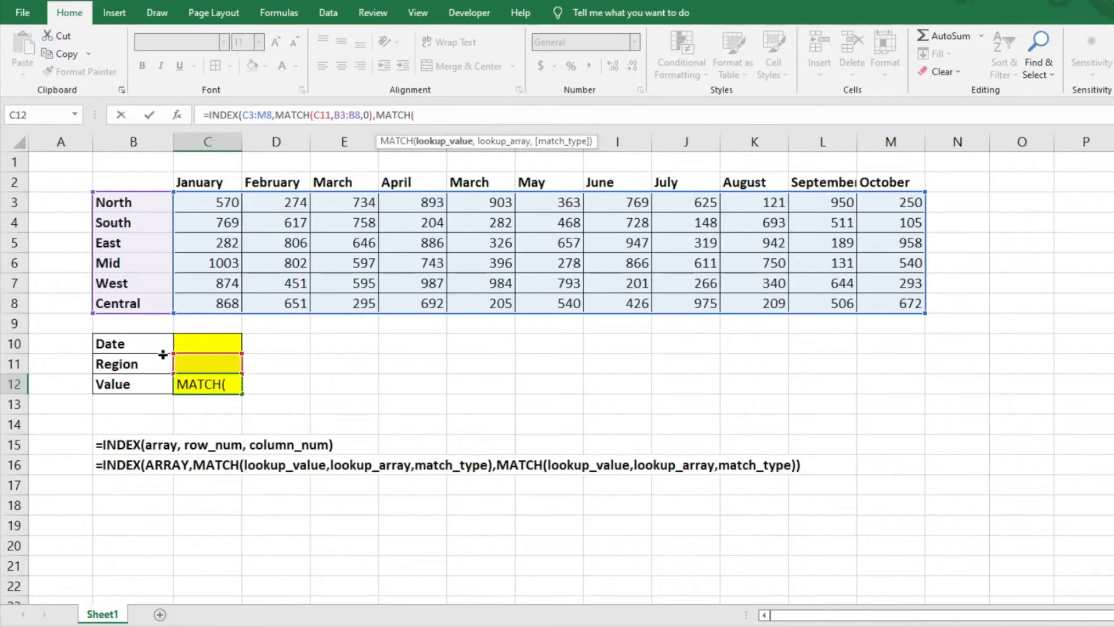
Step: Add MATCH(C10,C2:M2,0) as the column argument and close the formula
{"action": "left_click", "coordinate": [208, 343]}
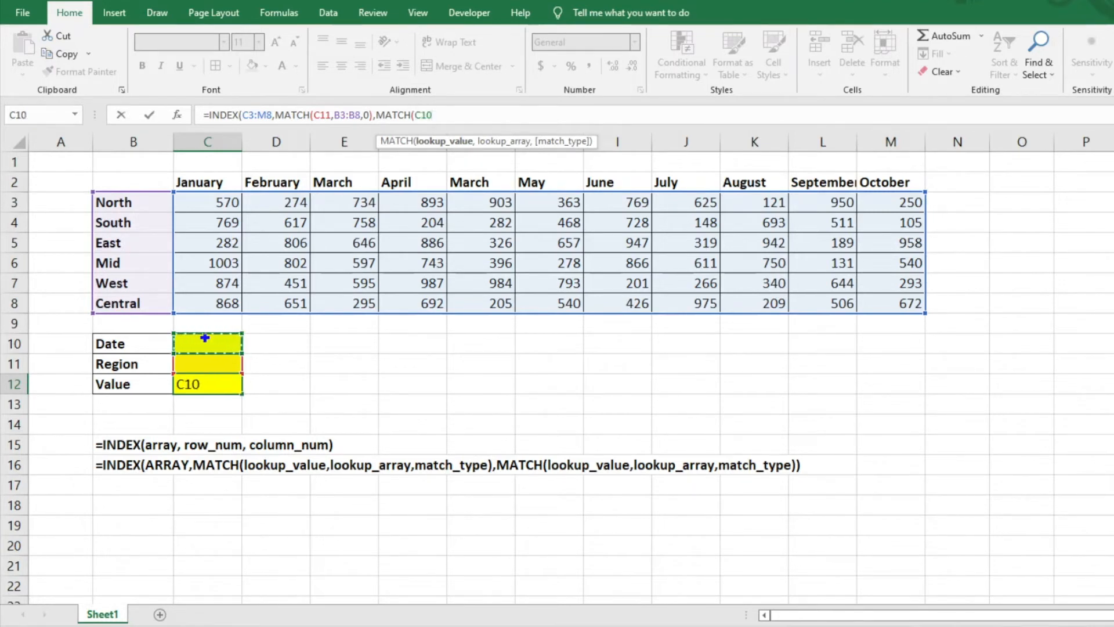
{"action": "type", "text": ","}
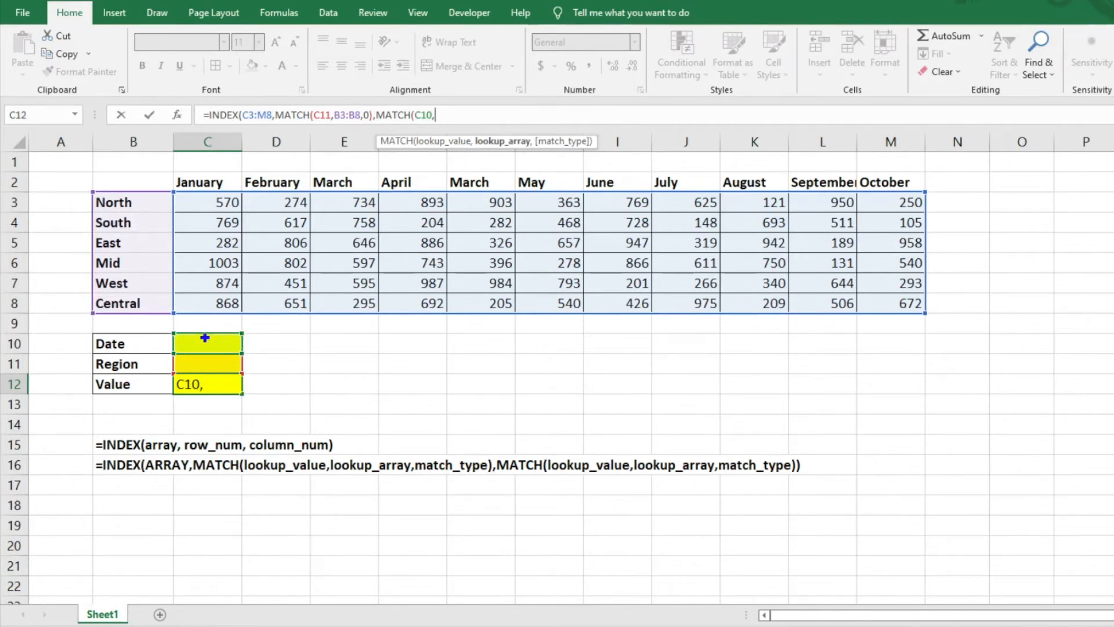
{"action": "left_click", "coordinate": [207, 182]}
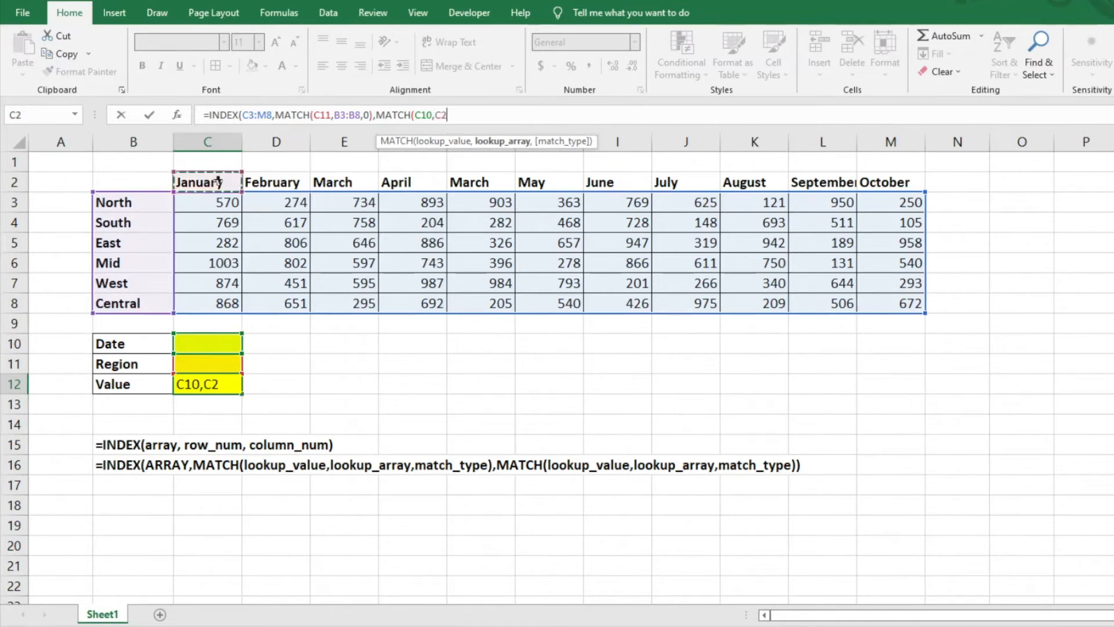
{"action": "left_click_drag", "start_coordinate": [207, 182], "coordinate": [822, 182]}
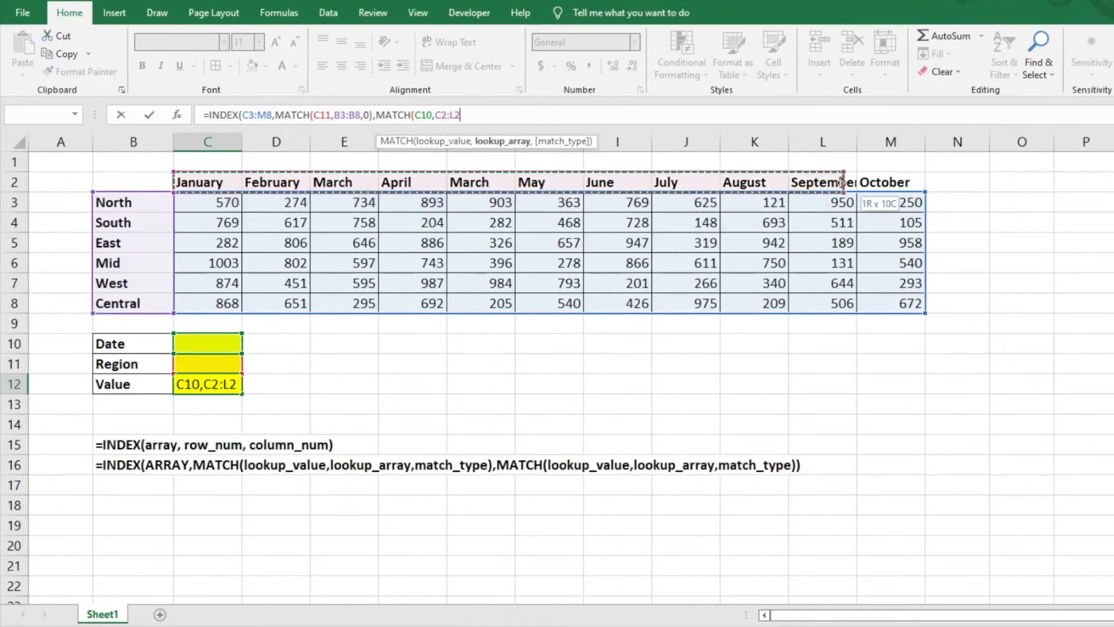
{"action": "left_click", "coordinate": [890, 181]}
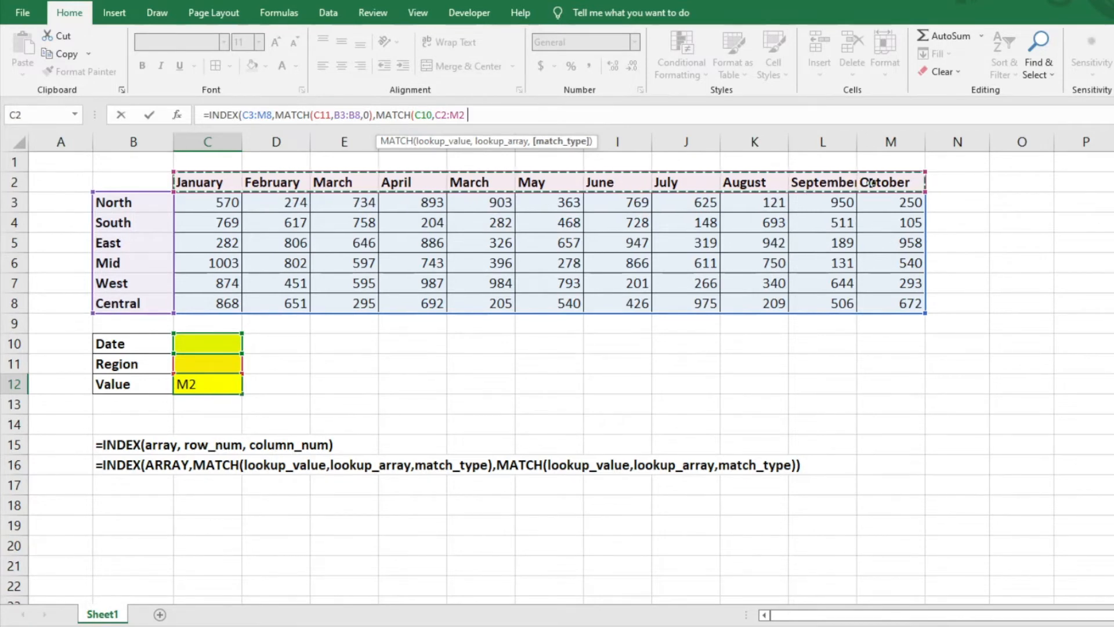
{"action": "type", "text": ",0"}
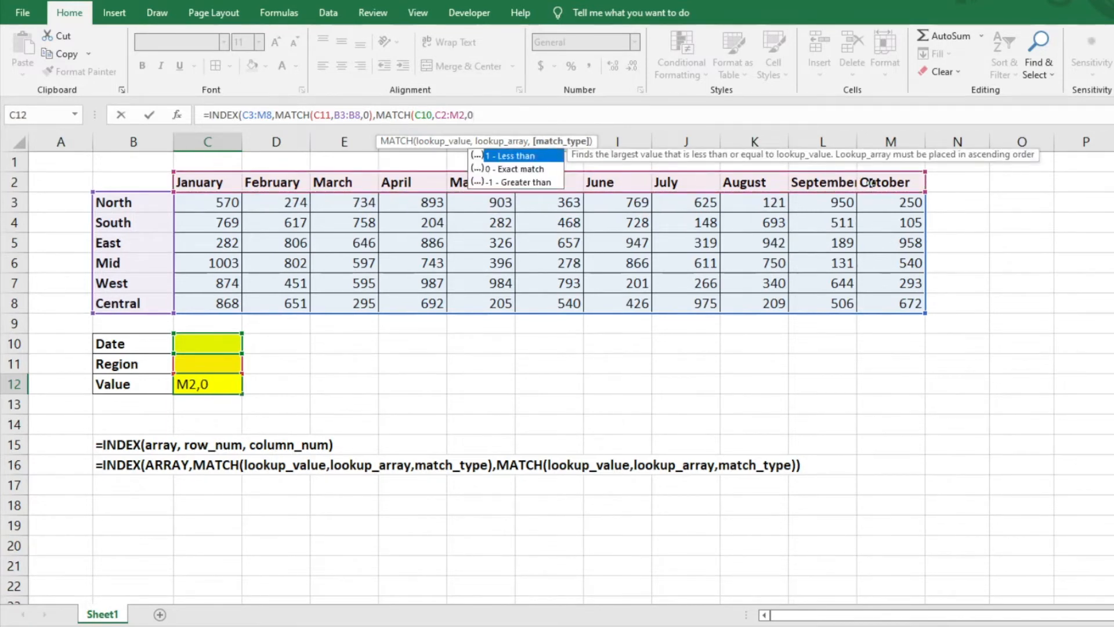
{"action": "type", "text": ")"}
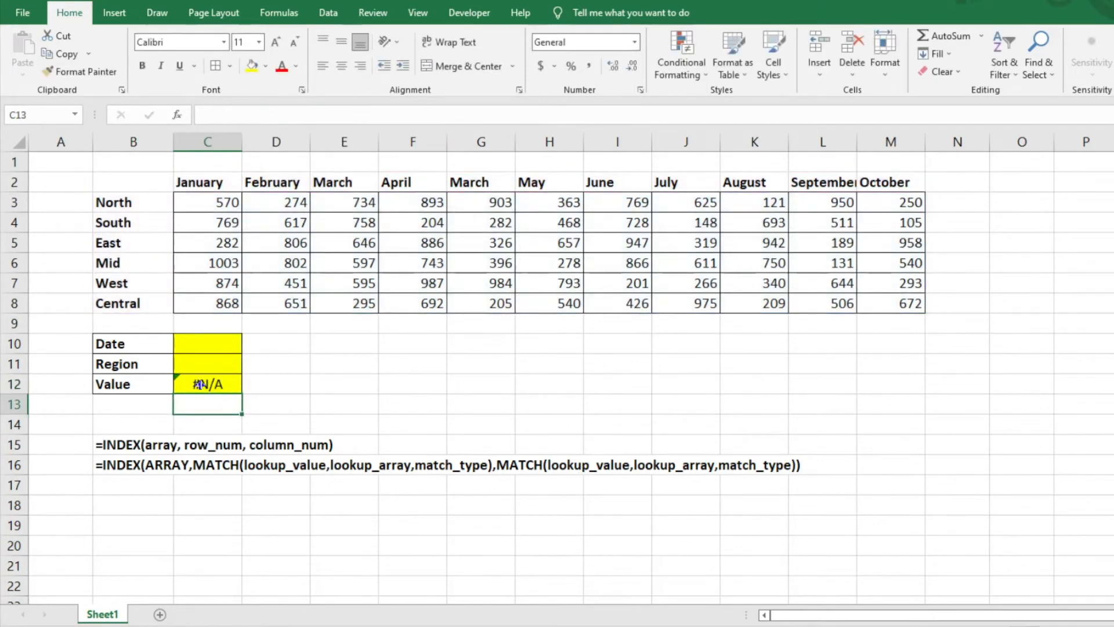
Step: Type February in C10 and South in C11, then inspect the C12 formula
{"action": "left_click", "coordinate": [206, 343]}
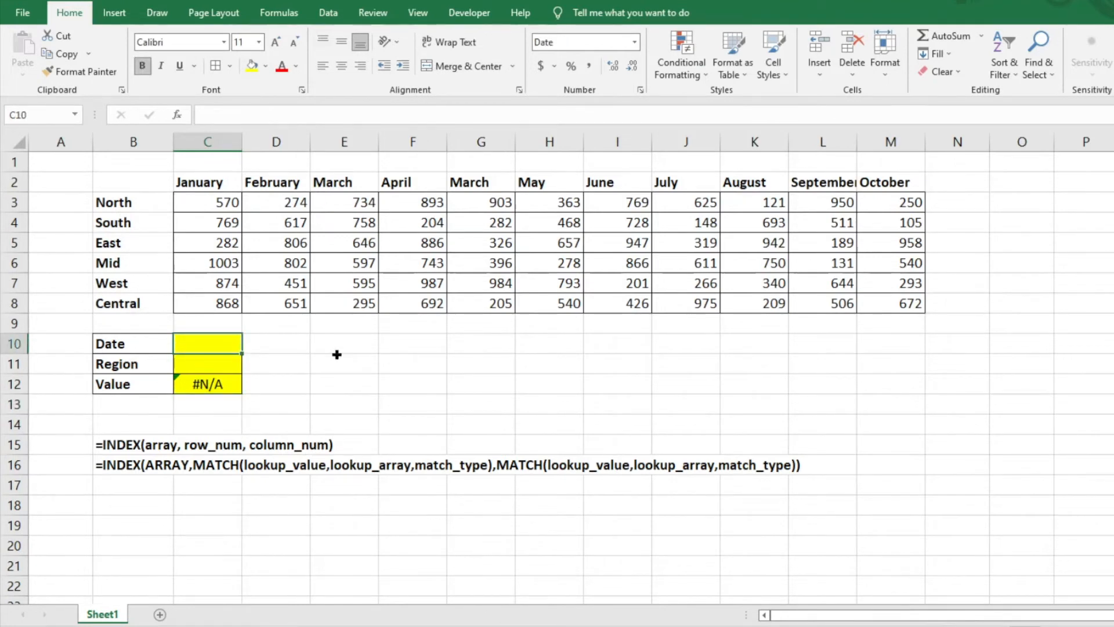
{"action": "type", "text": "February"}
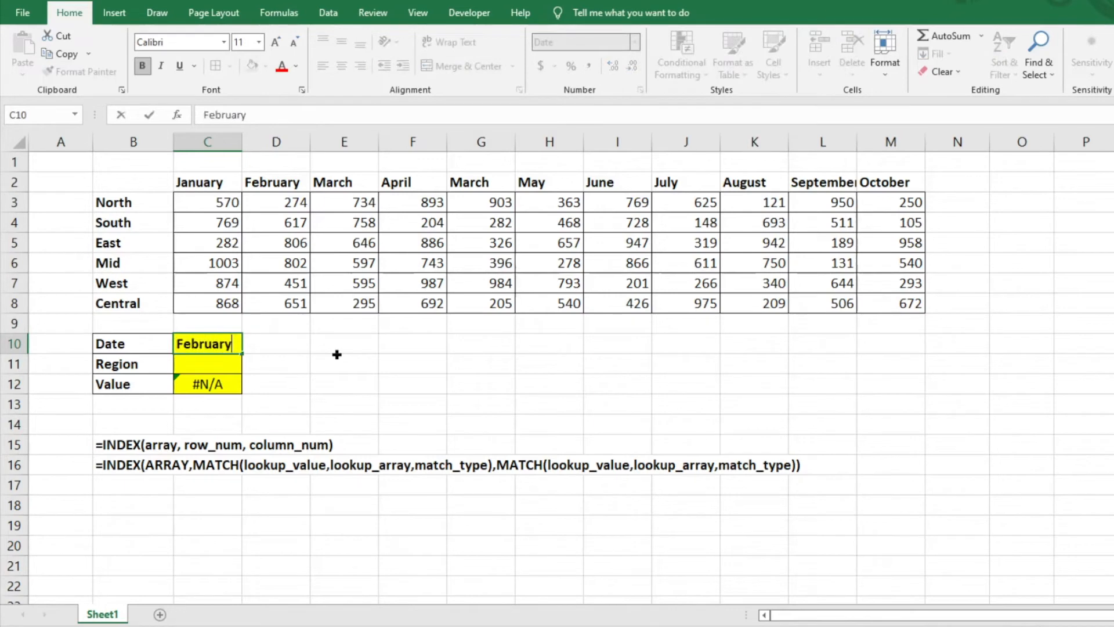
{"action": "type", "text": "S"}
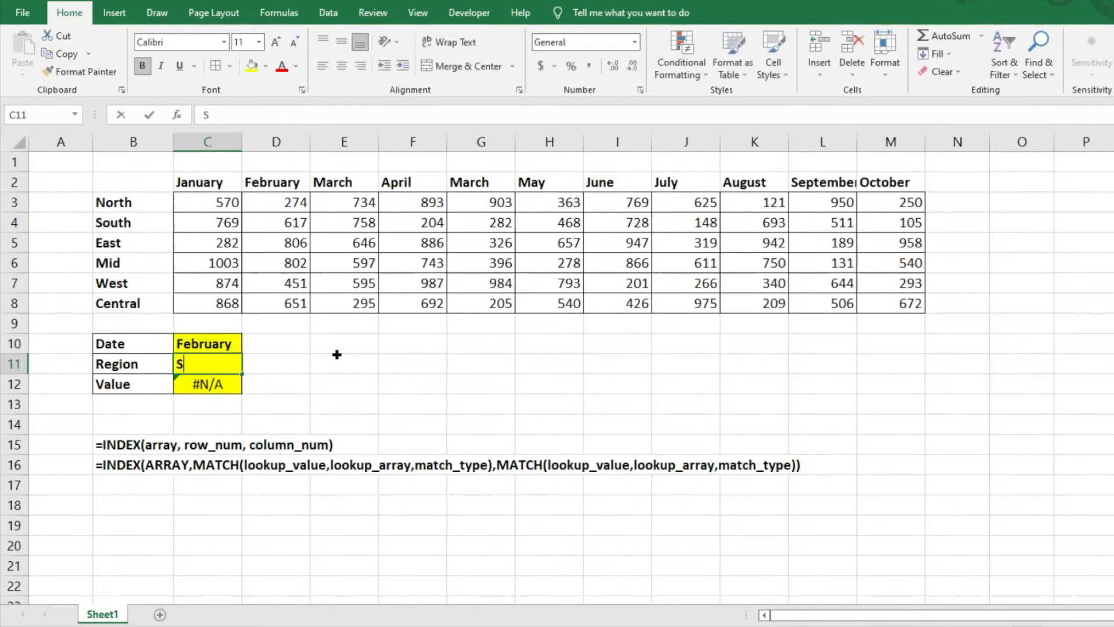
{"action": "type", "text": "outh"}
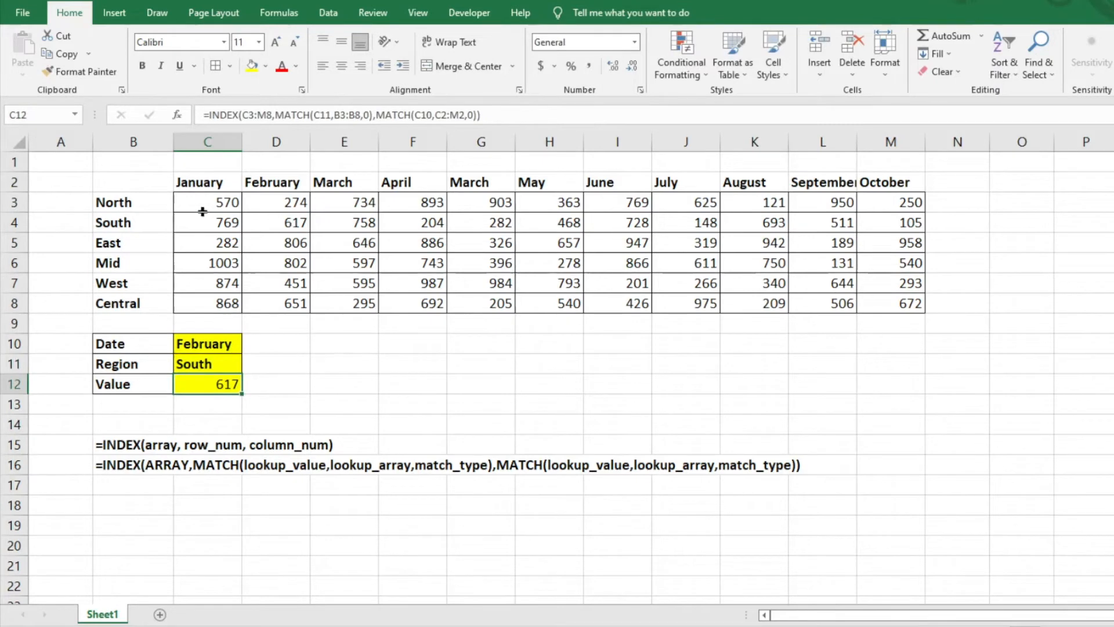
{"action": "mouse_move", "coordinate": [140, 297]}
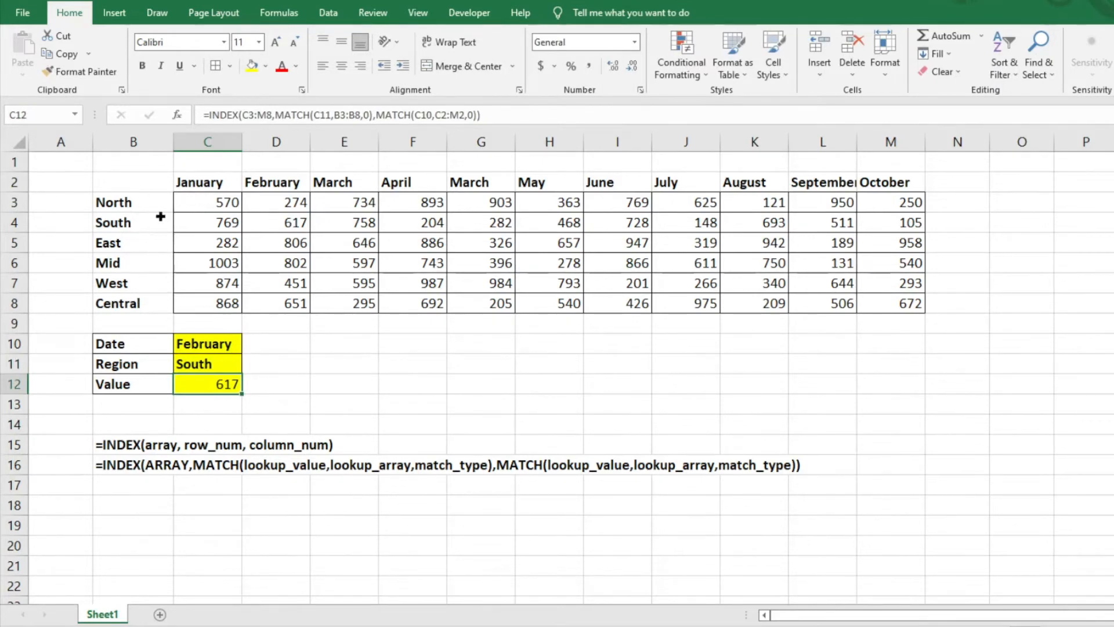
{"action": "double_click", "coordinate": [207, 384]}
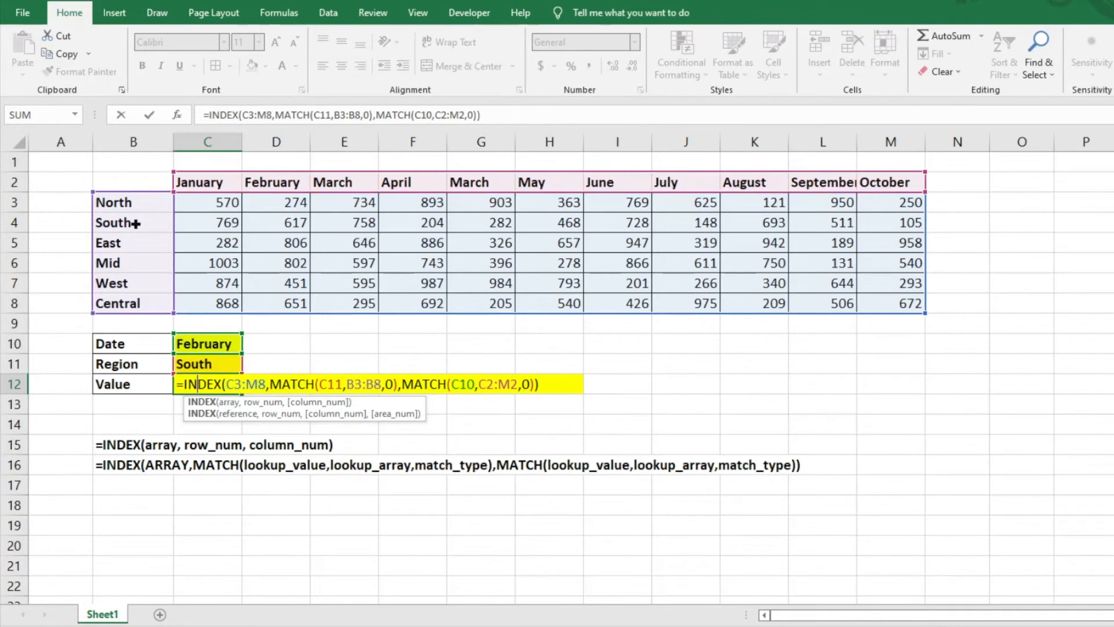
{"action": "mouse_move", "coordinate": [273, 229]}
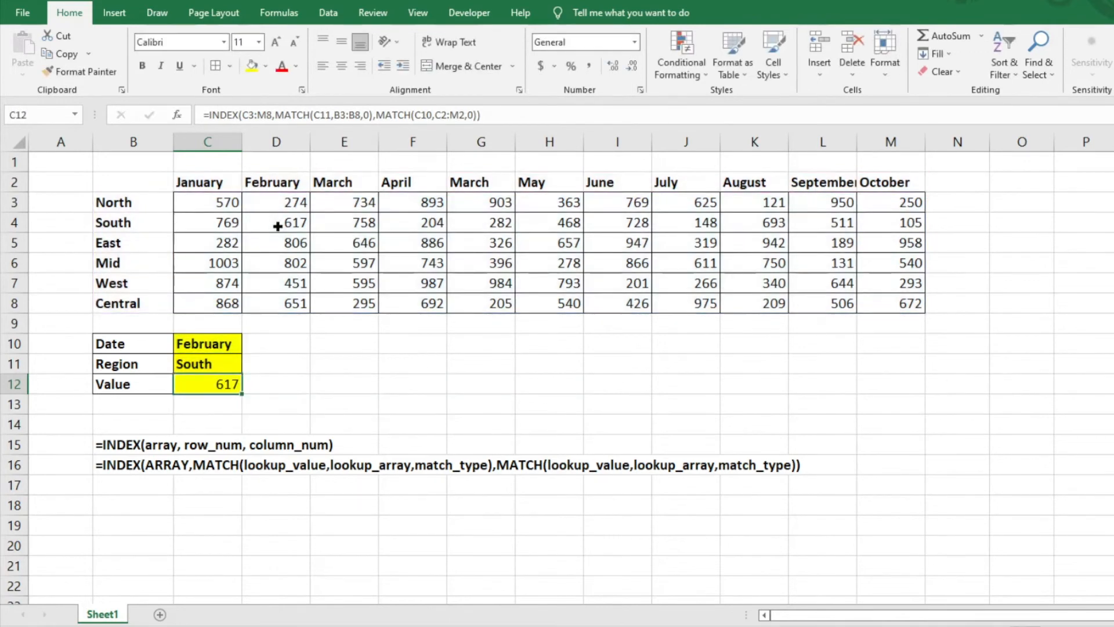
{"action": "left_click", "coordinate": [133, 464]}
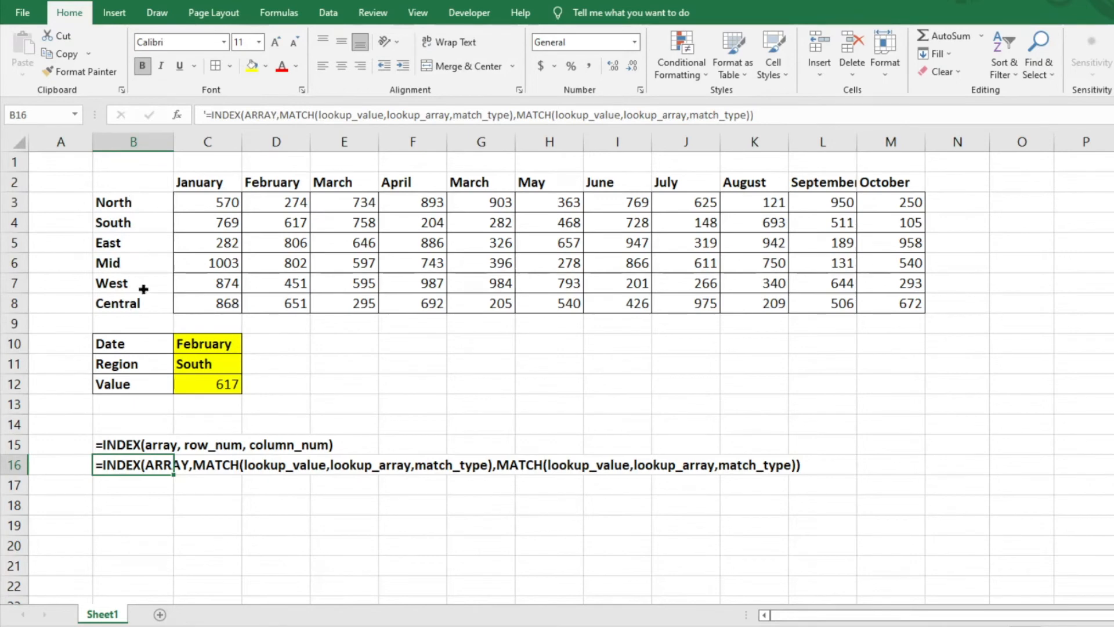
{"action": "mouse_move", "coordinate": [153, 258]}
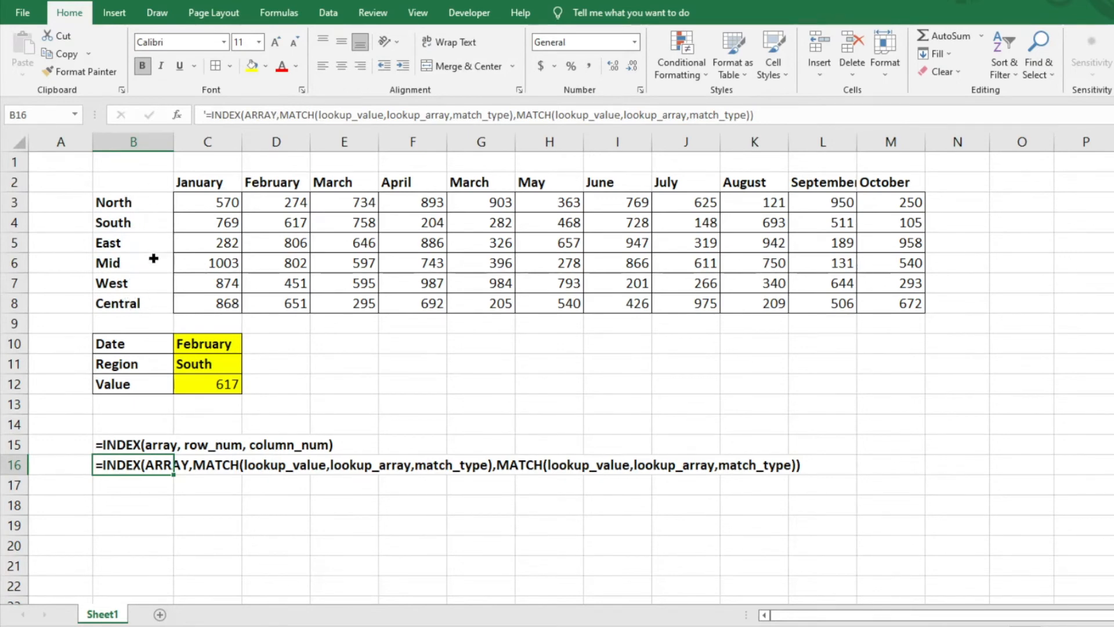
{"action": "left_click", "coordinate": [206, 383]}
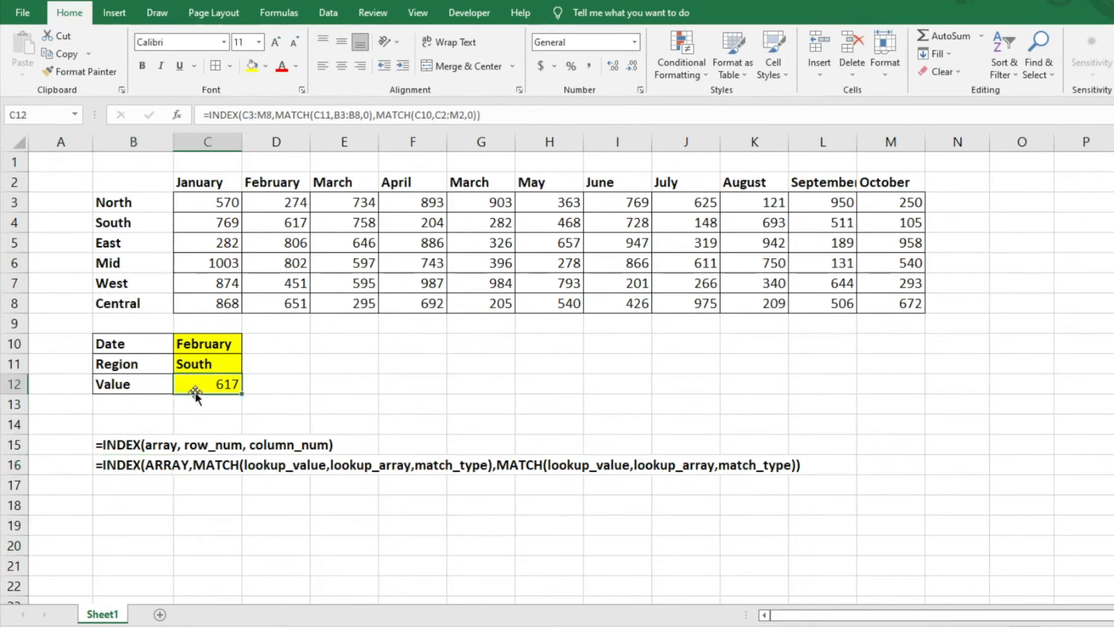
{"action": "double_click", "coordinate": [207, 383]}
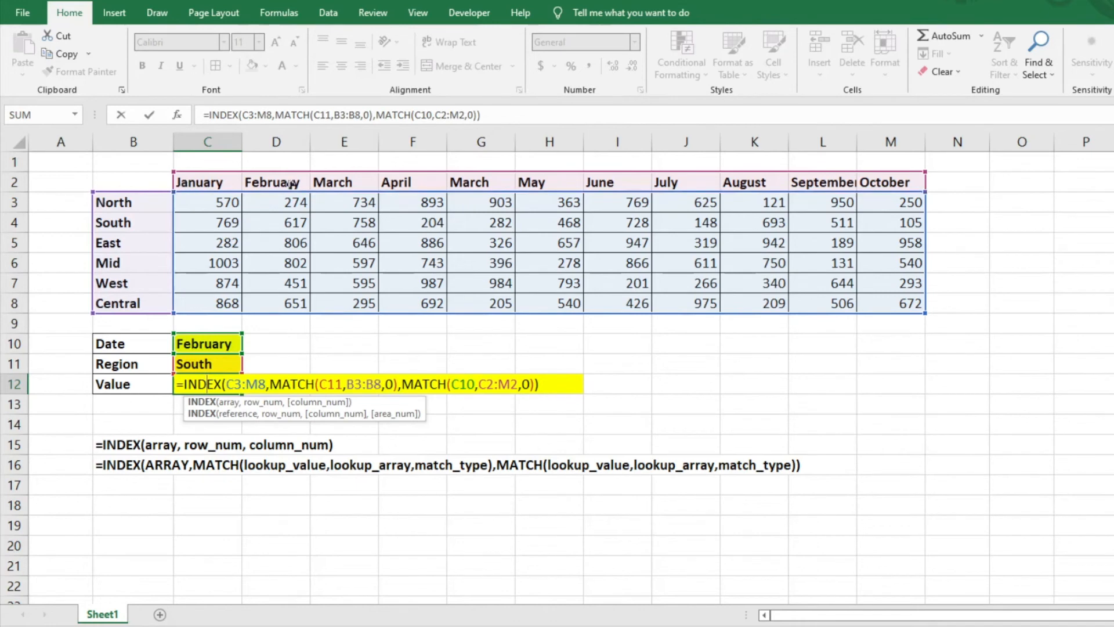
{"action": "key", "text": "Enter"}
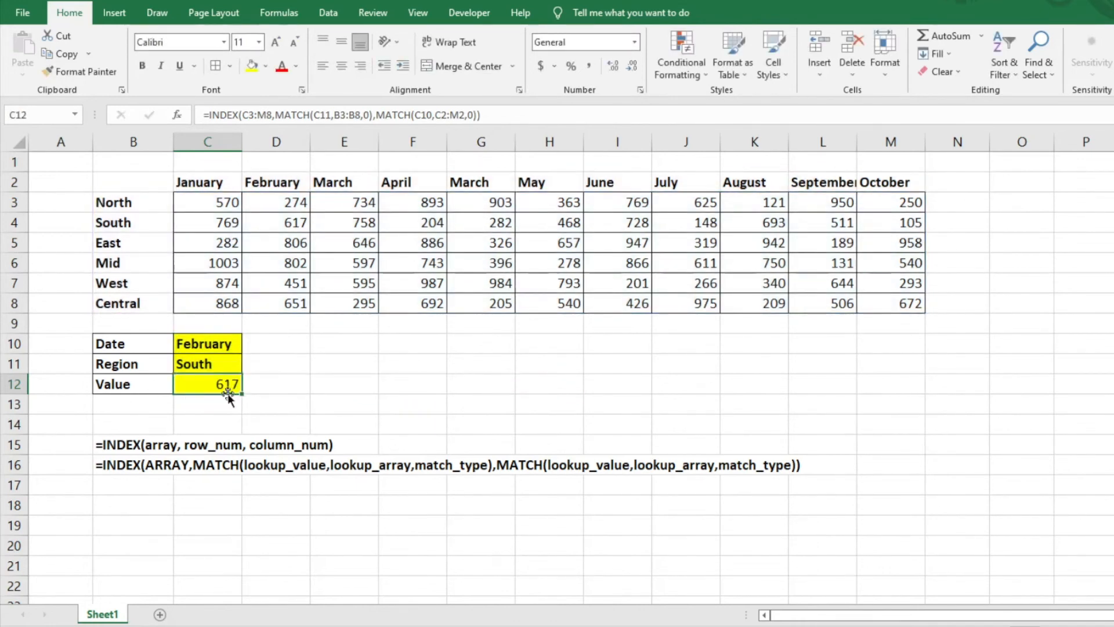
{"action": "type", "text": "Mid"}
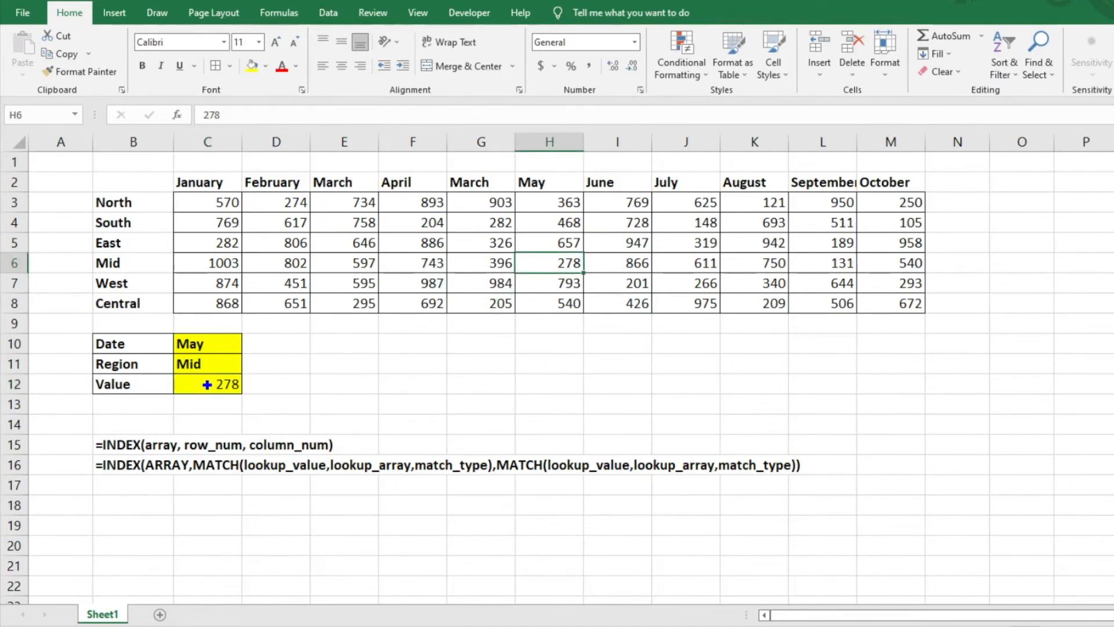
Step: Select Value cell C12 to check its 278 result for Mid in May
{"action": "left_click", "coordinate": [207, 383]}
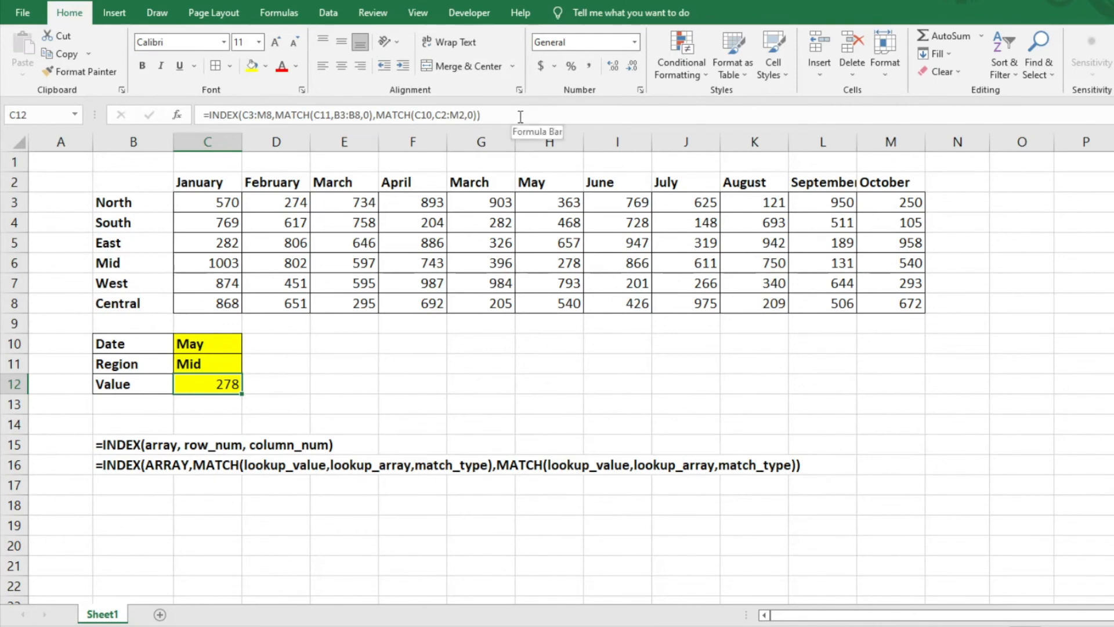
{"action": "left_click", "coordinate": [548, 324]}
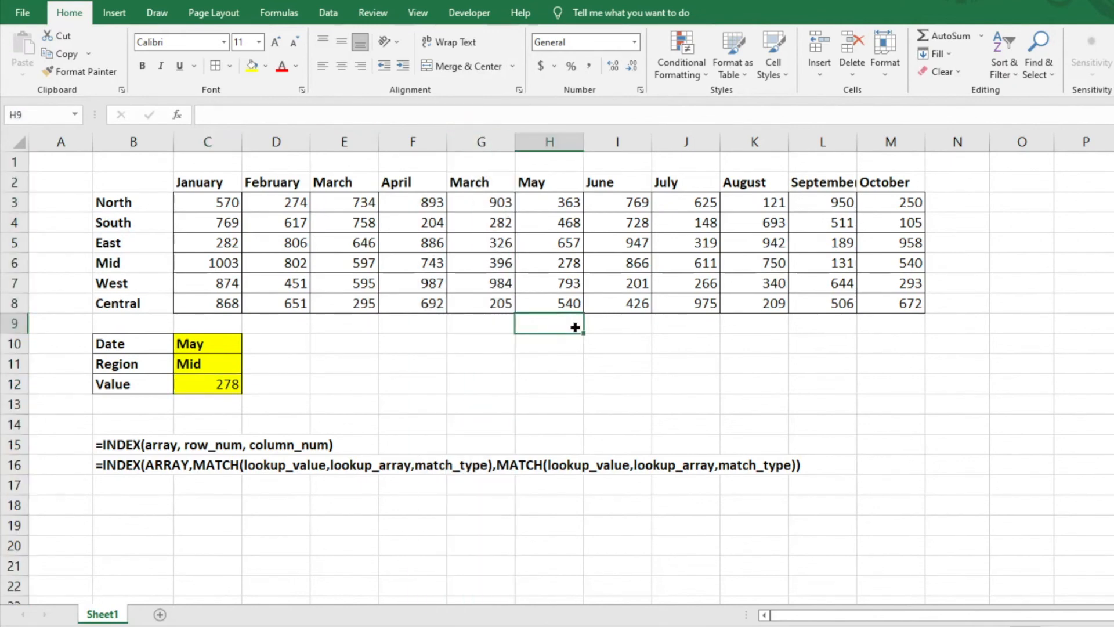
{"action": "mouse_move", "coordinate": [560, 240]}
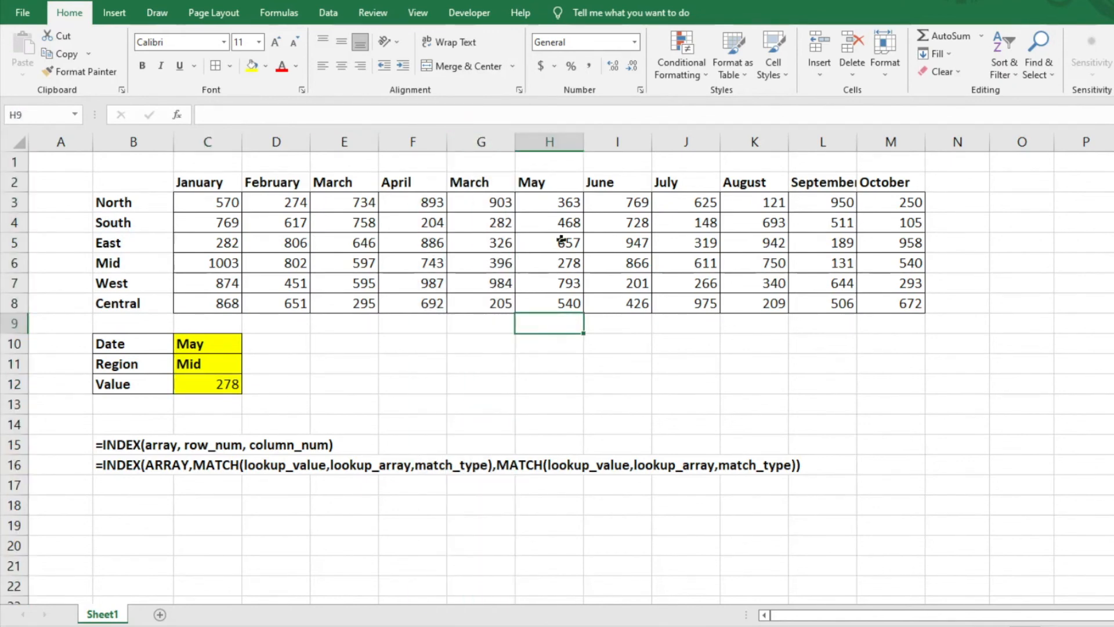